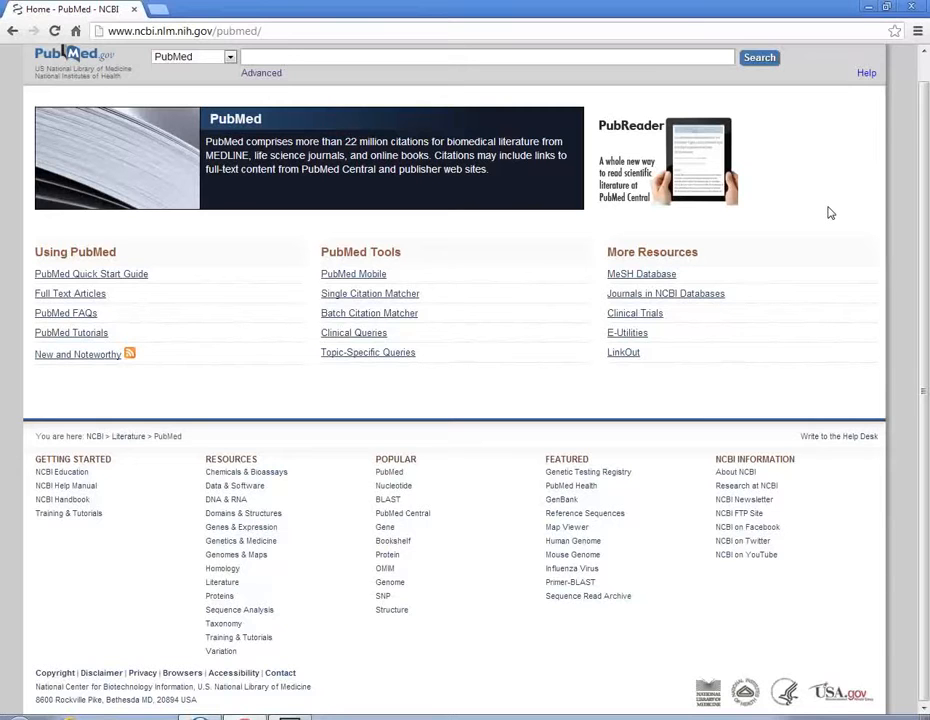
Search PubMed for 'obesity AND diabetes type 2 AND bariatric surgery', returning 791 articles
click(484, 56)
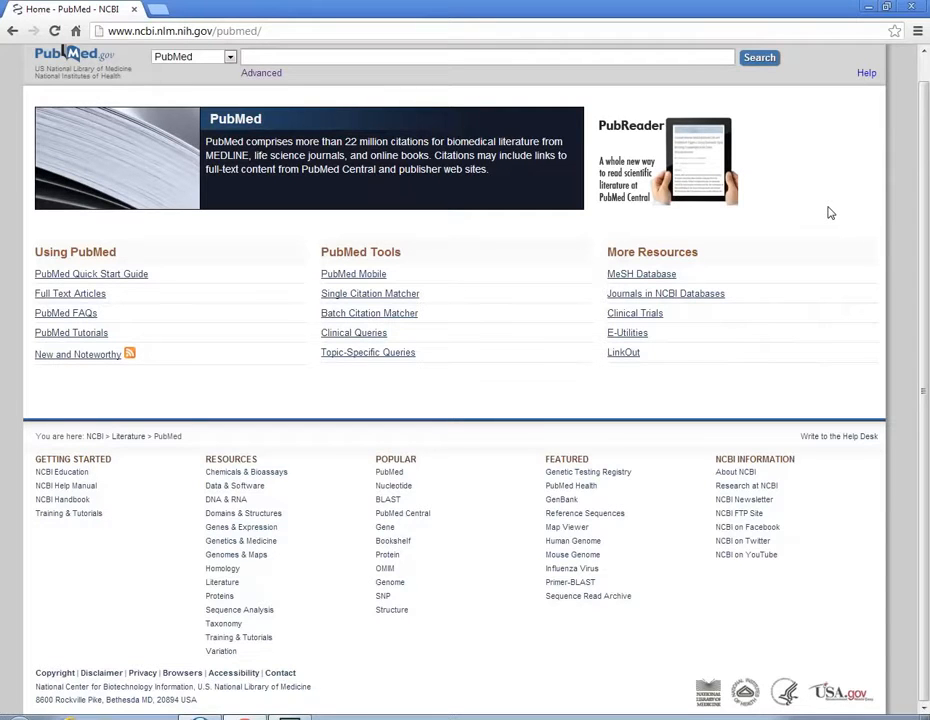
text(obn)
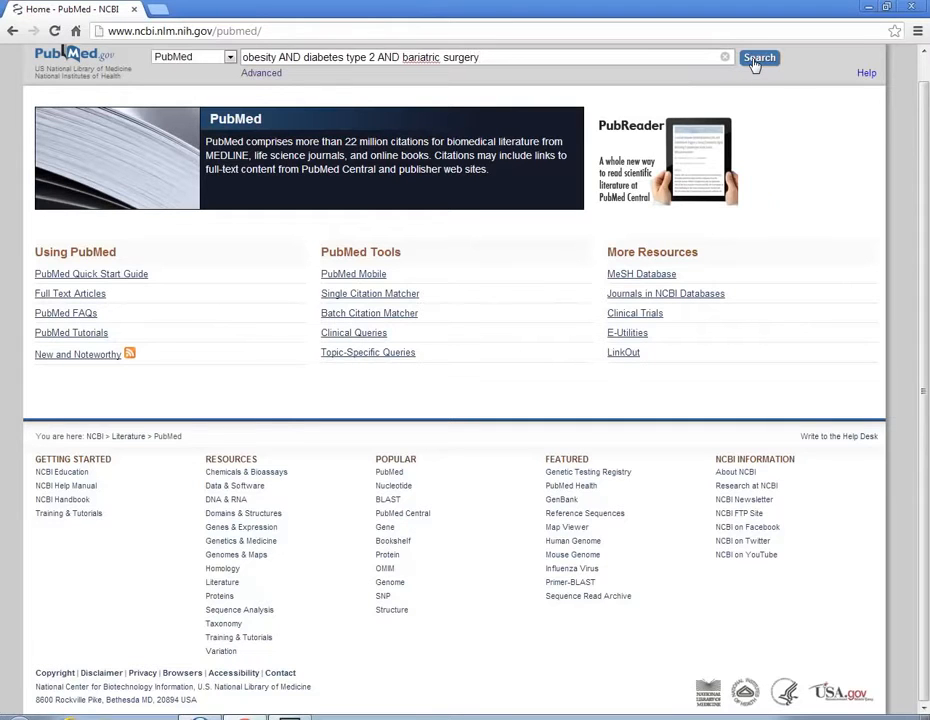
click(760, 56)
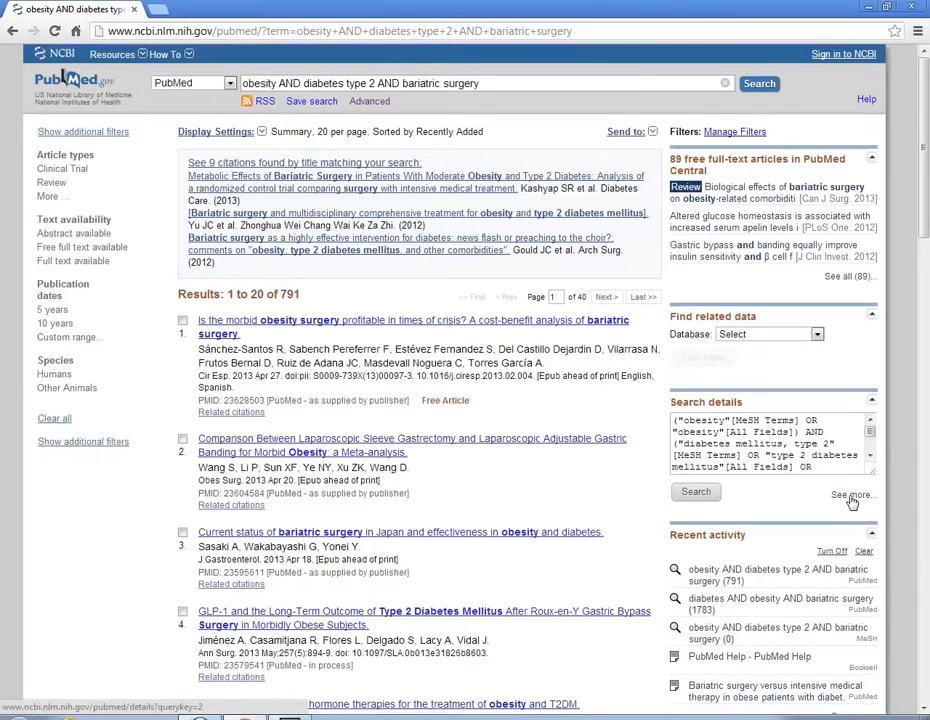
Expand the MeSH query translation in Search details and rerun that translated query, again 791 results
click(852, 496)
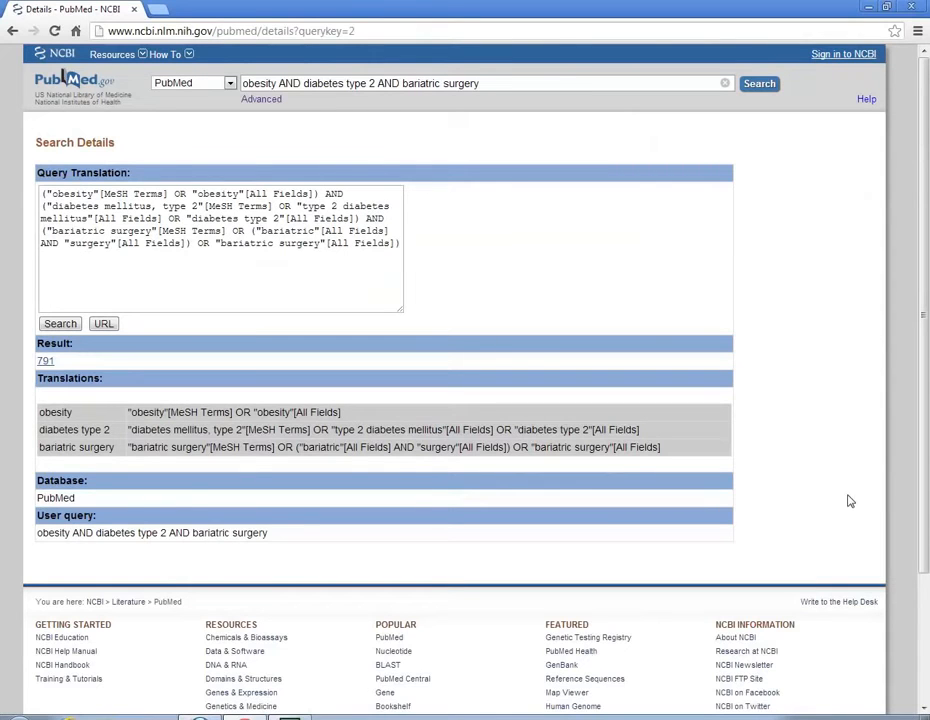
double_click(74, 192)
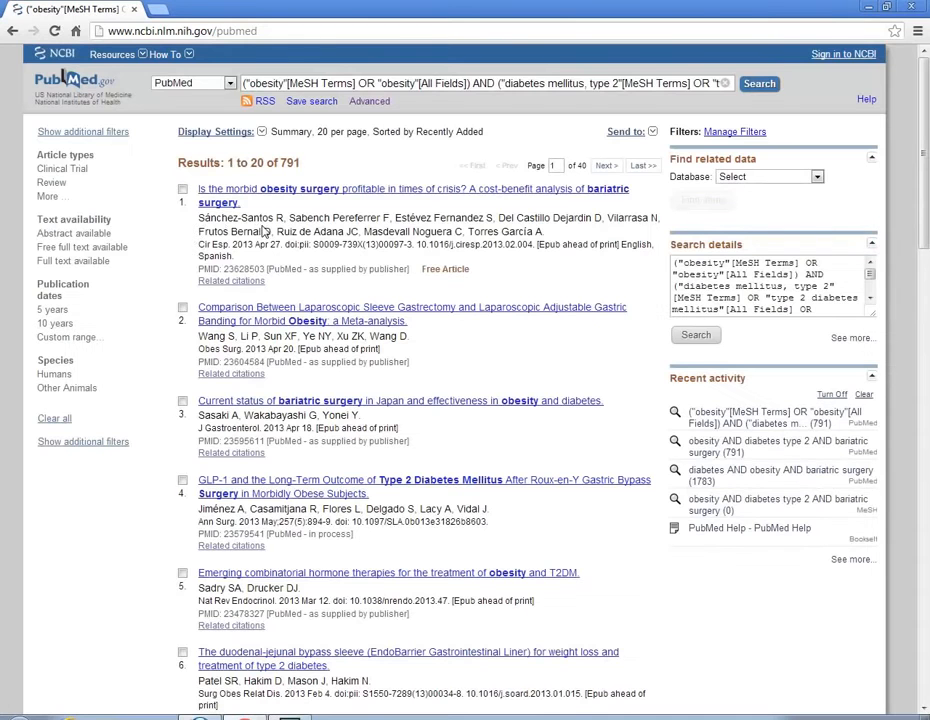
mouse_move(120, 168)
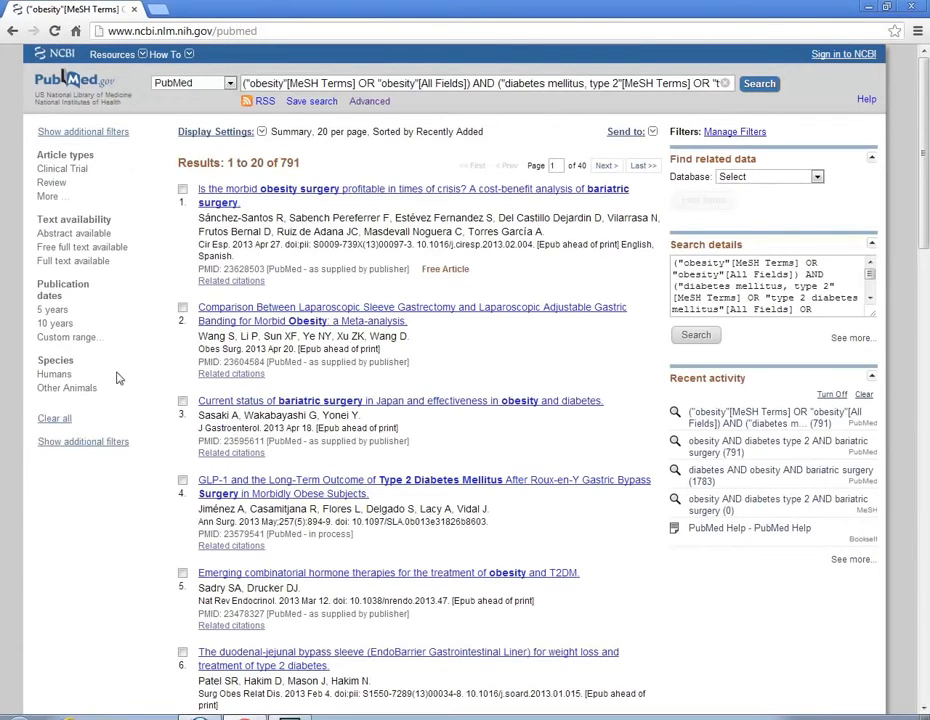
mouse_move(48, 198)
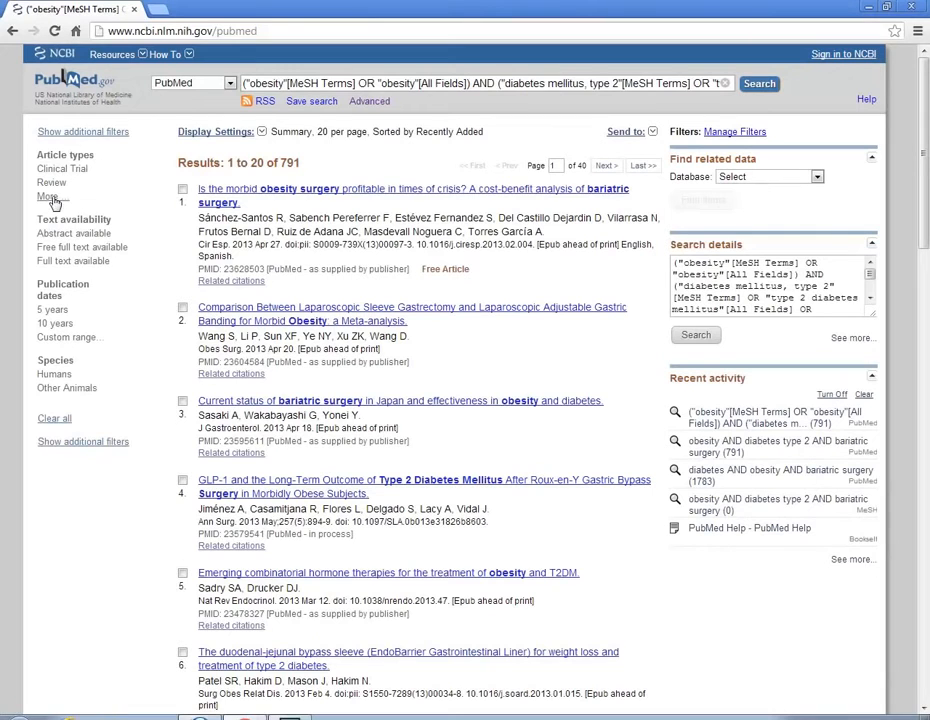
Add Randomized Controlled Trial to the Article types filter list via More... and Show
click(48, 198)
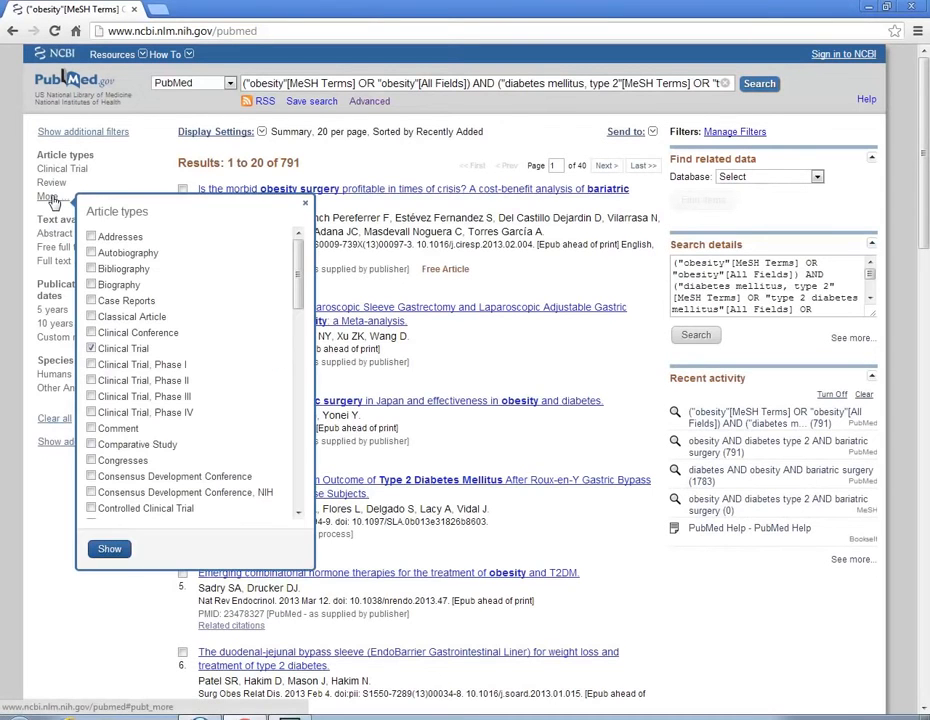
scroll(down, 3)
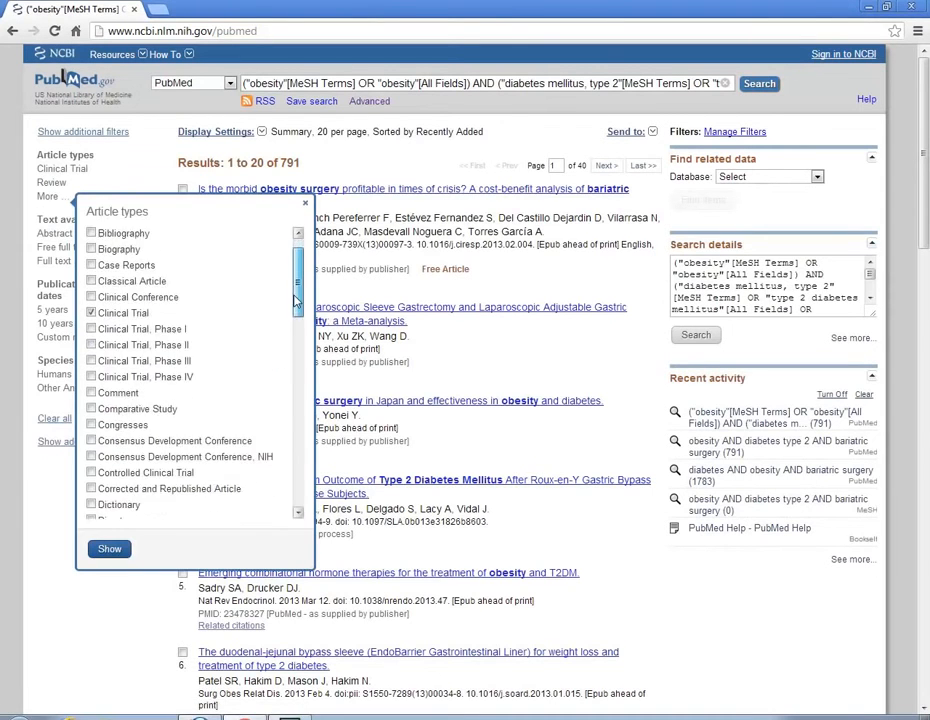
scroll(down, 3)
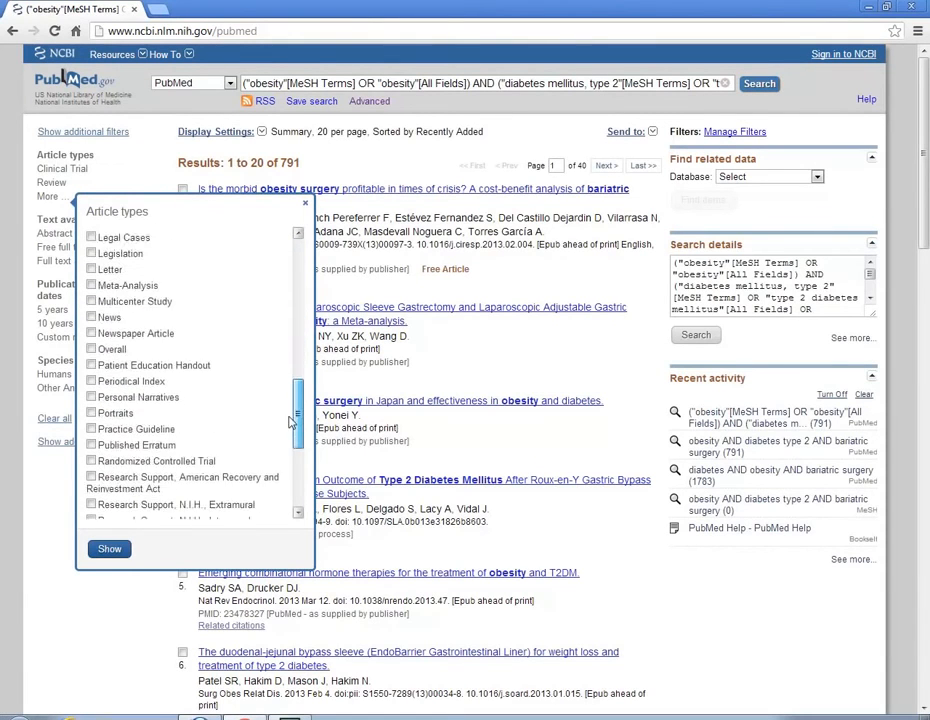
scroll(down, 3)
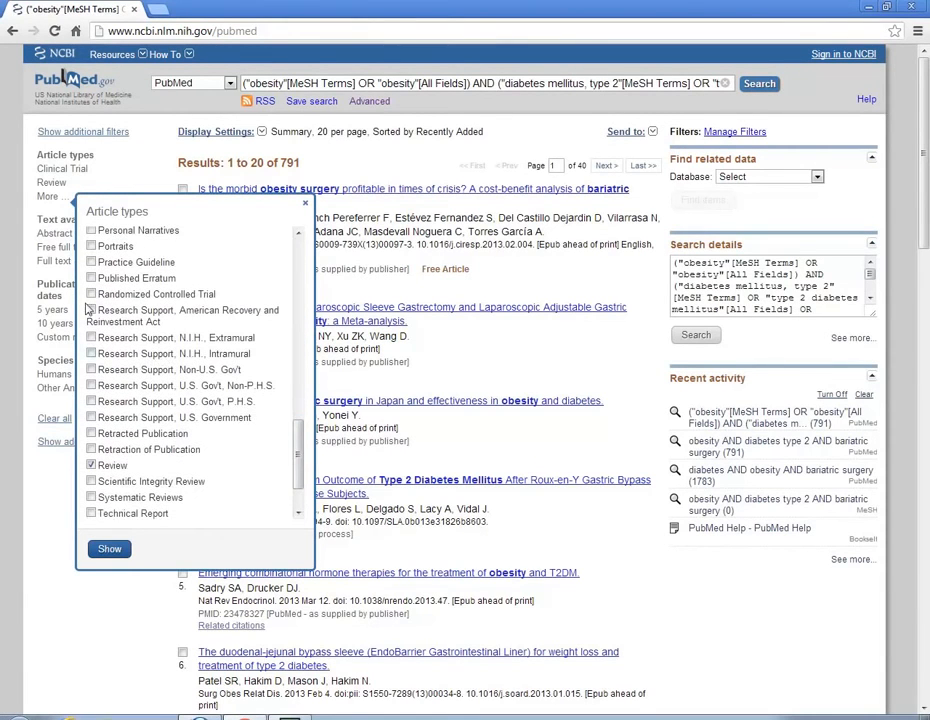
click(92, 294)
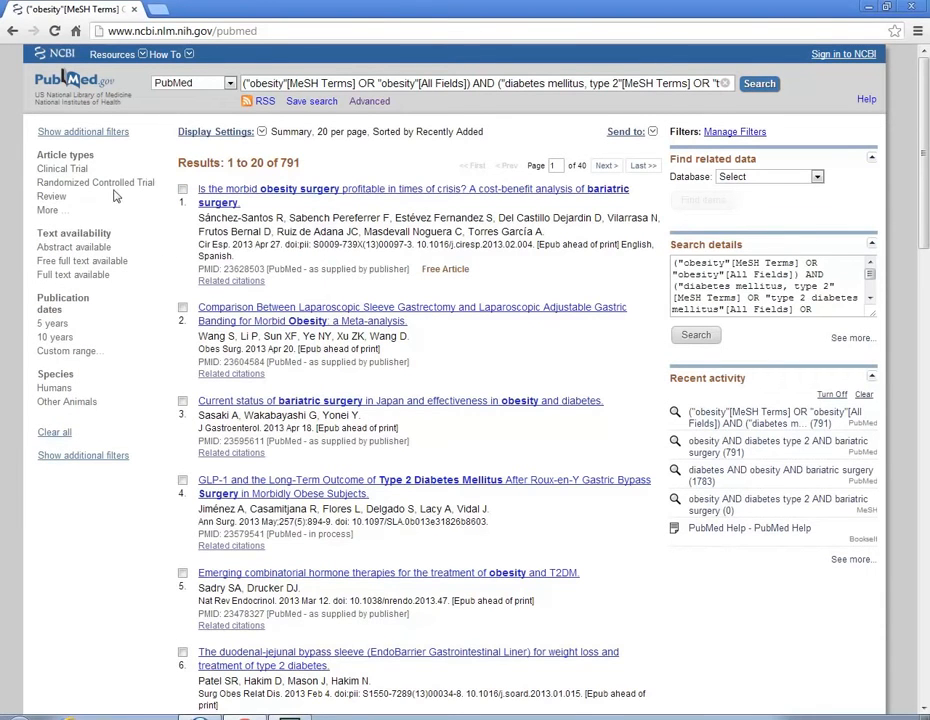
mouse_move(96, 182)
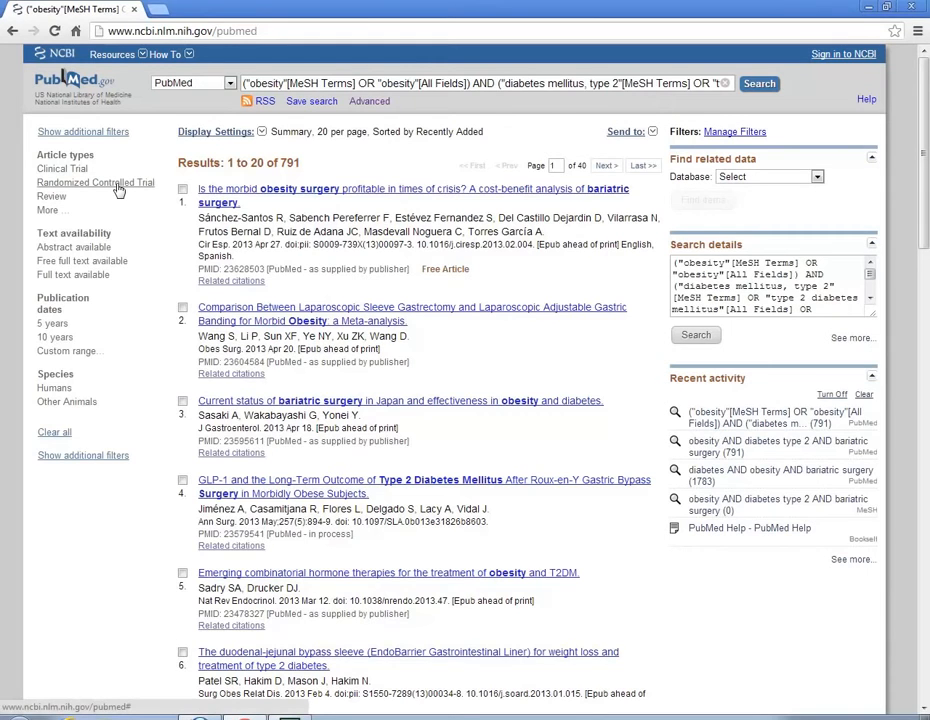
Apply the Randomized Controlled Trial filter, narrowing 791 results to 20
click(96, 184)
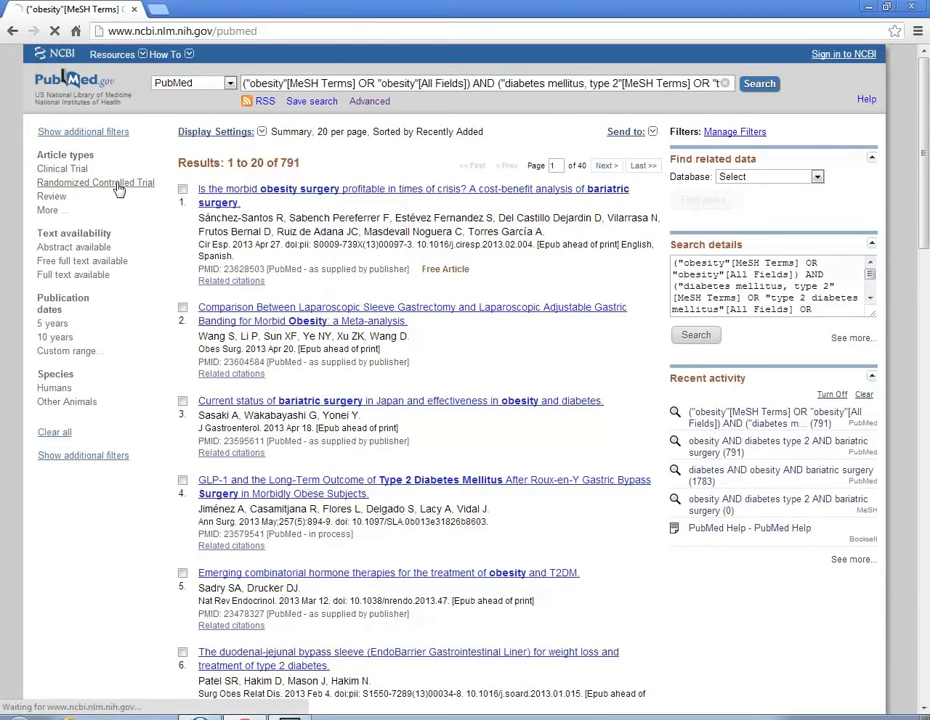
click(96, 182)
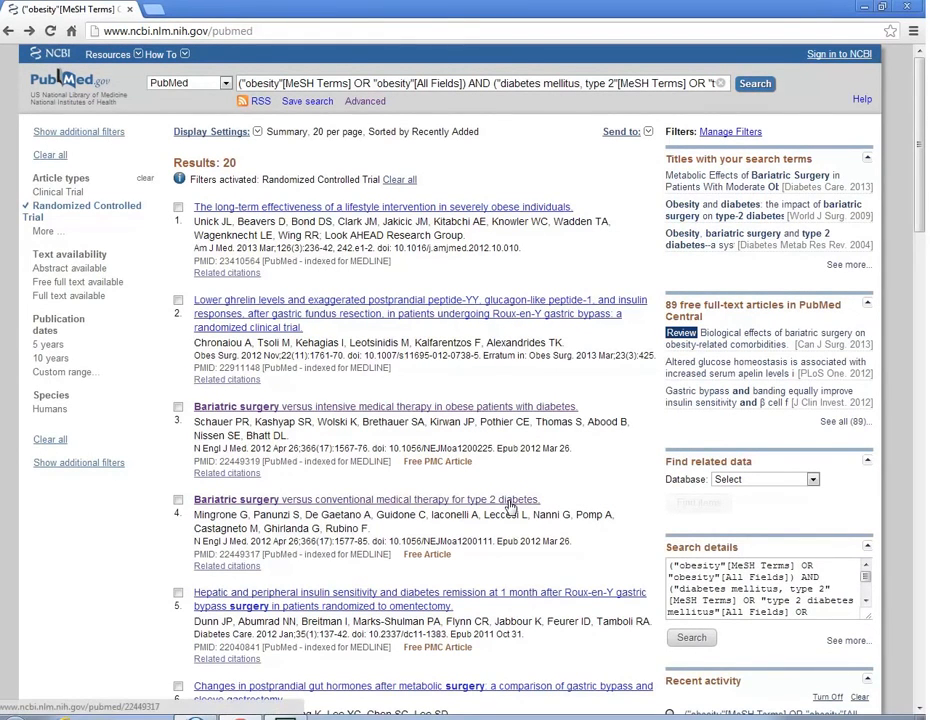
Open 'Bariatric surgery versus conventional medical therapy for type 2 diabetes' to view its abstract
click(366, 500)
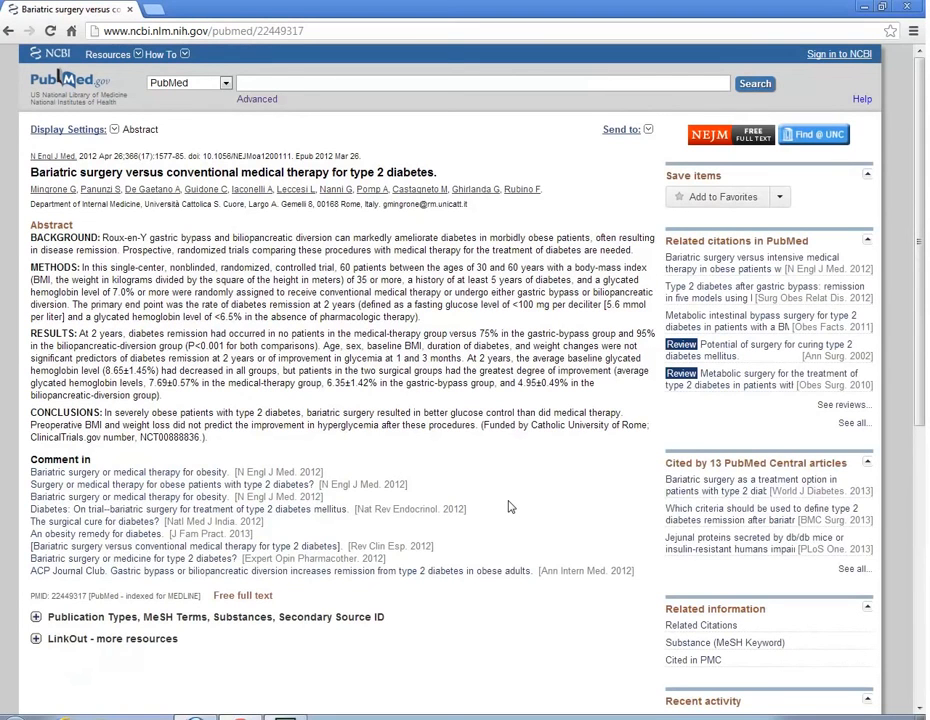
mouse_move(748, 272)
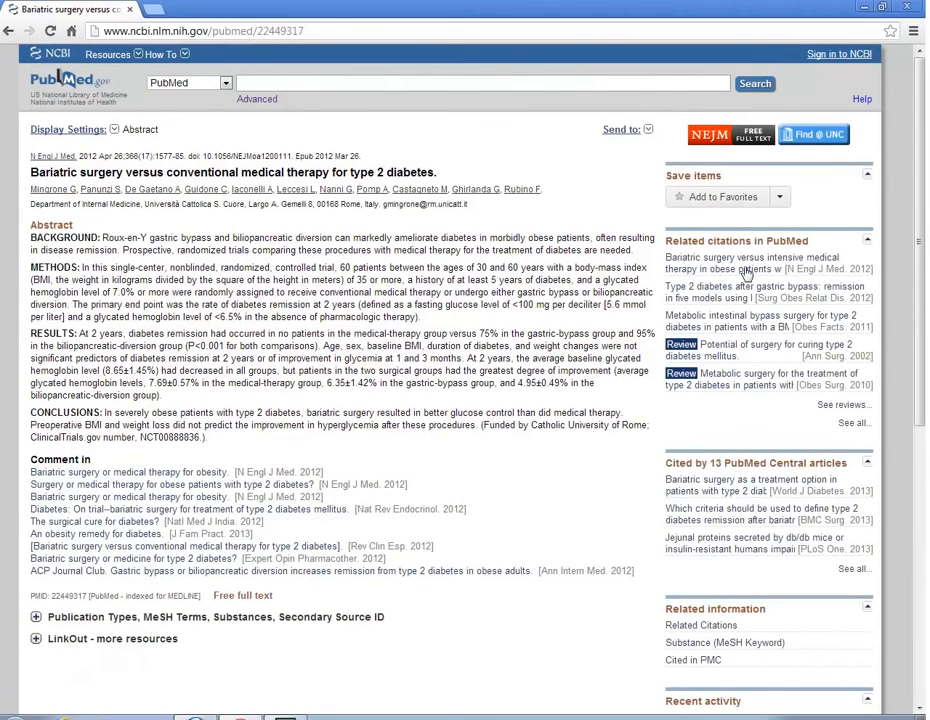
mouse_move(730, 134)
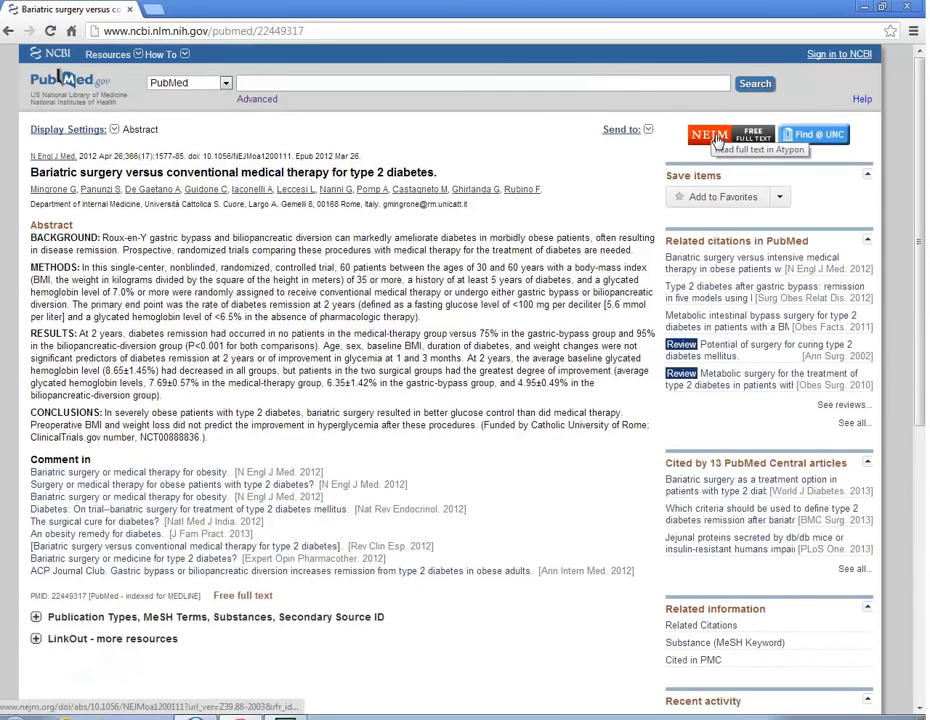